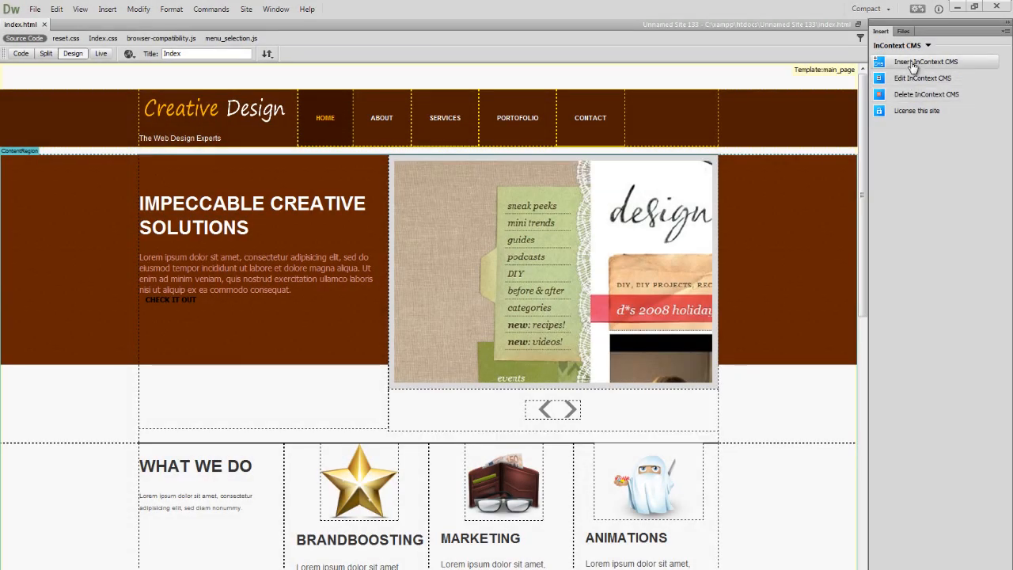
{"action": "left_click", "coordinate": [926, 62]}
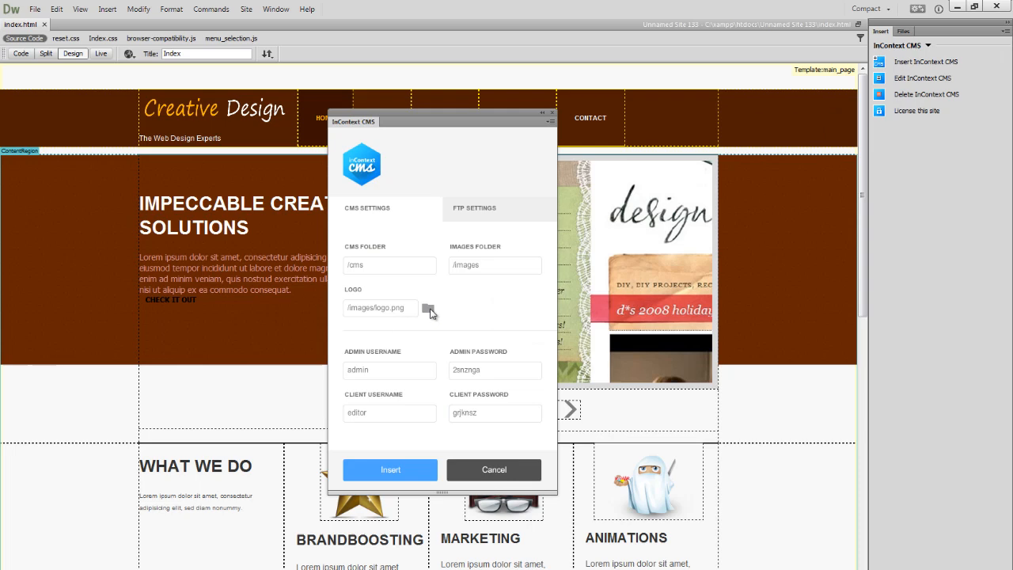
{"action": "left_click", "coordinate": [429, 308]}
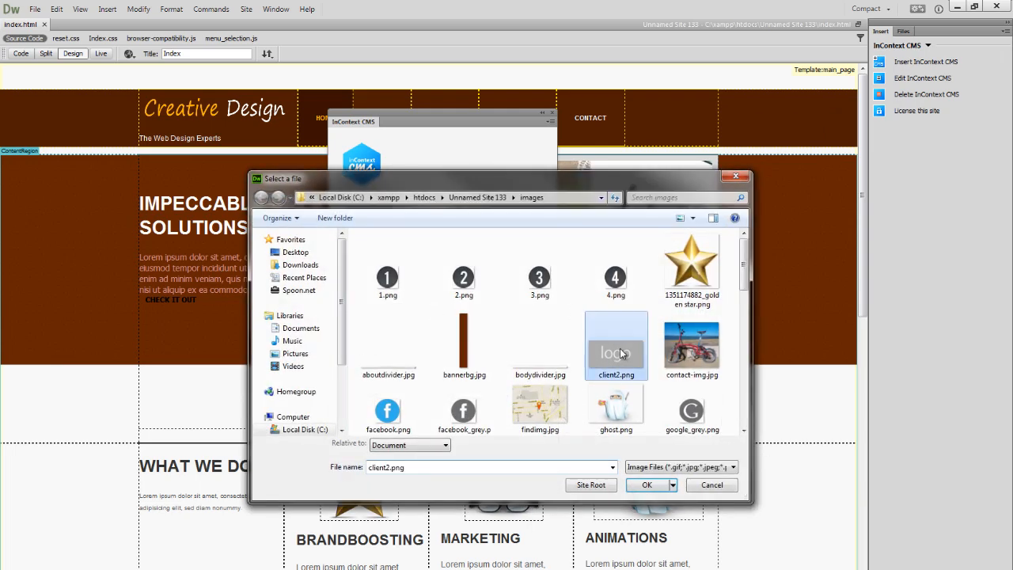
{"action": "left_click", "coordinate": [646, 485]}
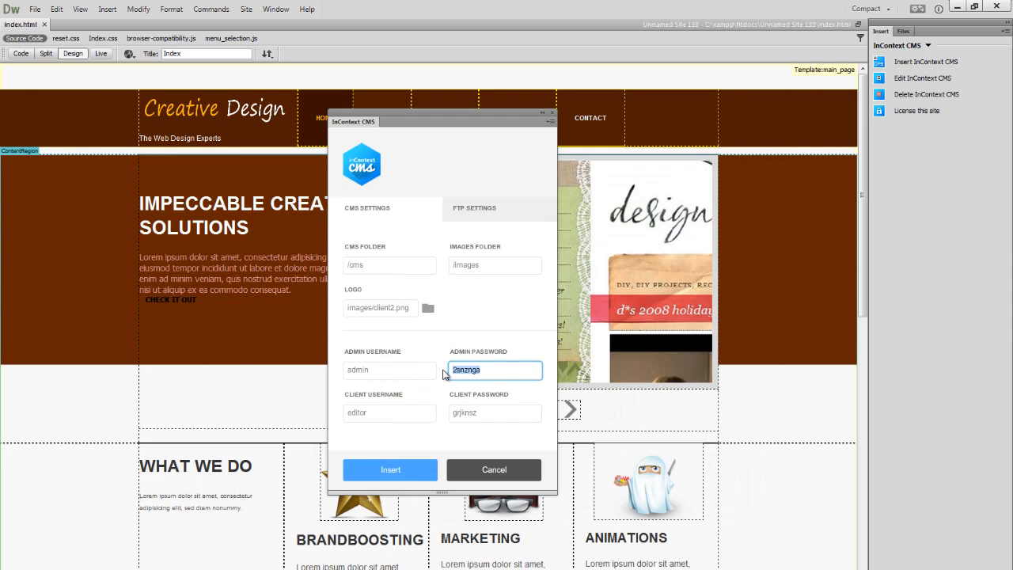
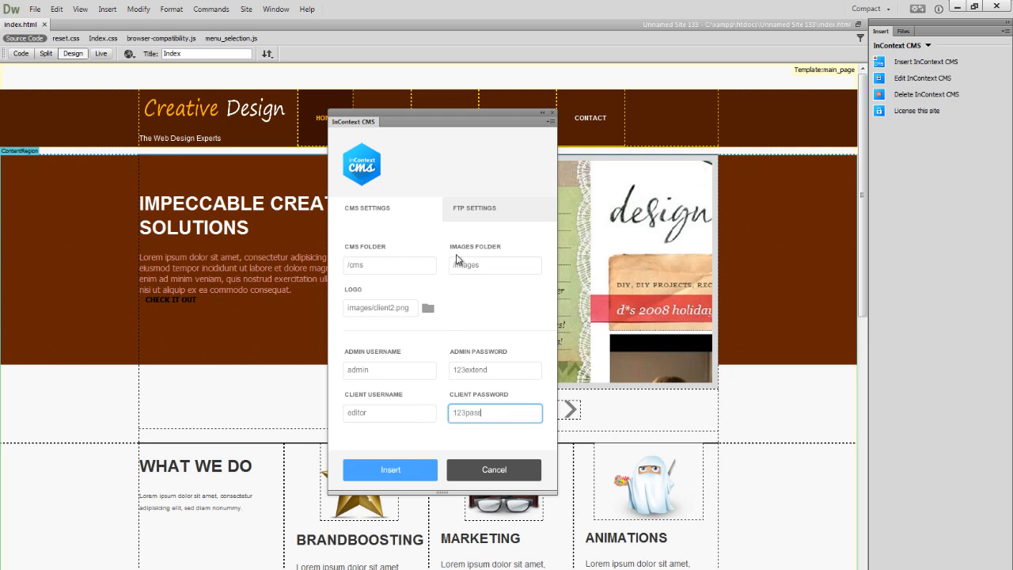
{"action": "left_click", "coordinate": [474, 208]}
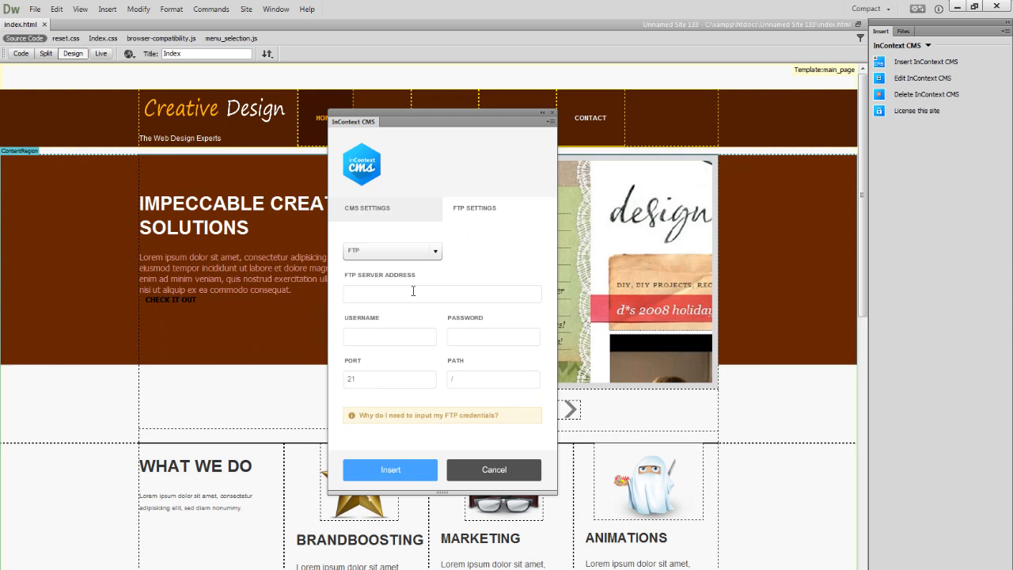
Create the CMS using FTP server myextend.com and username extend1, then dismiss the notice
{"action": "type", "text": "myextend.co"}
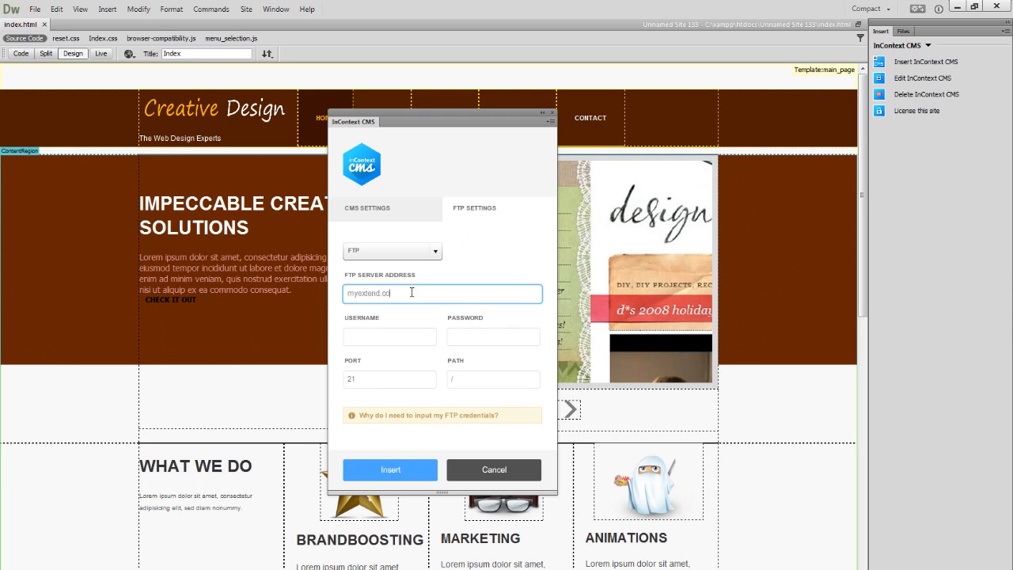
{"action": "left_click", "coordinate": [390, 336]}
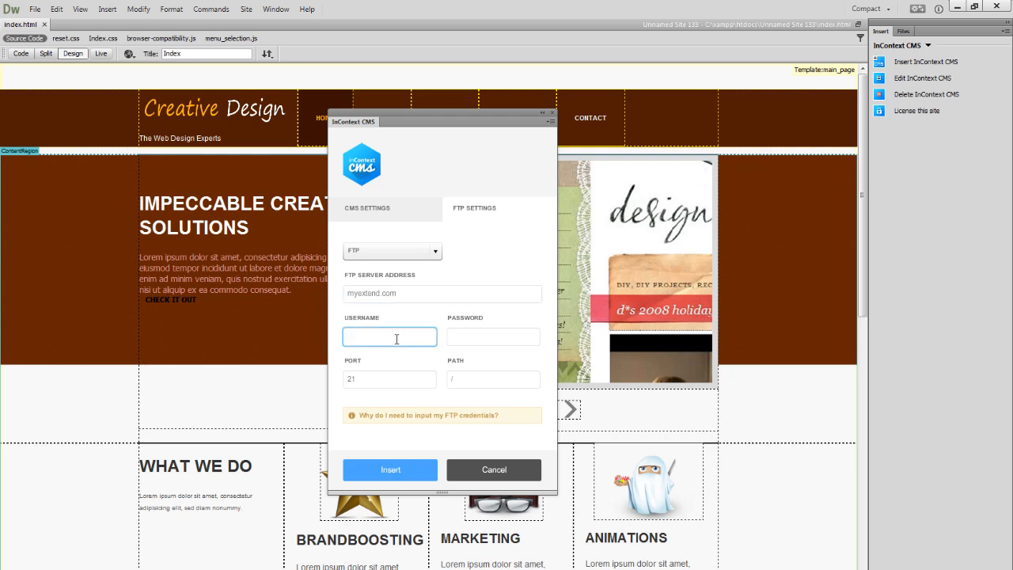
{"action": "type", "text": "extend1"}
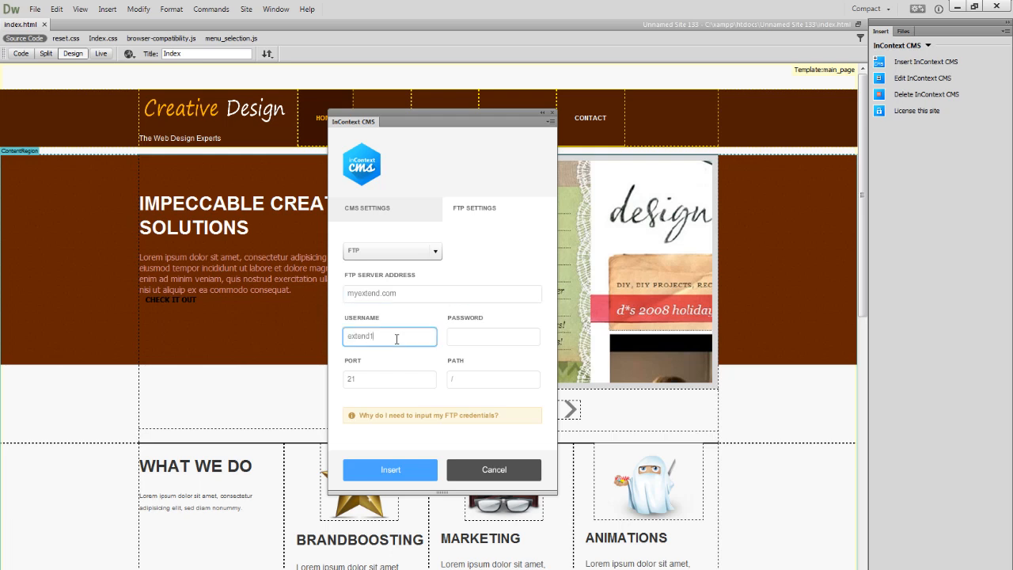
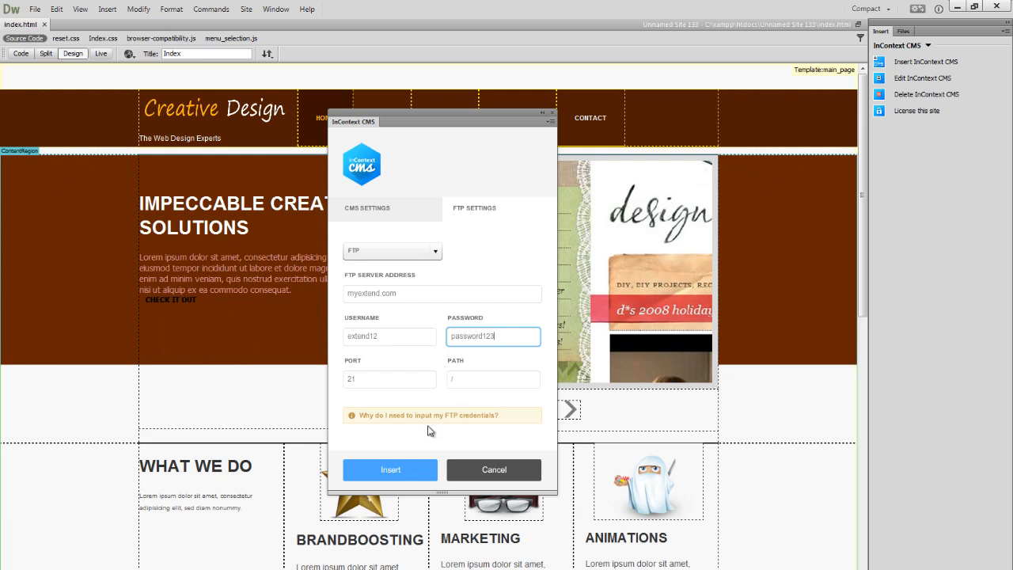
{"action": "left_click", "coordinate": [390, 469]}
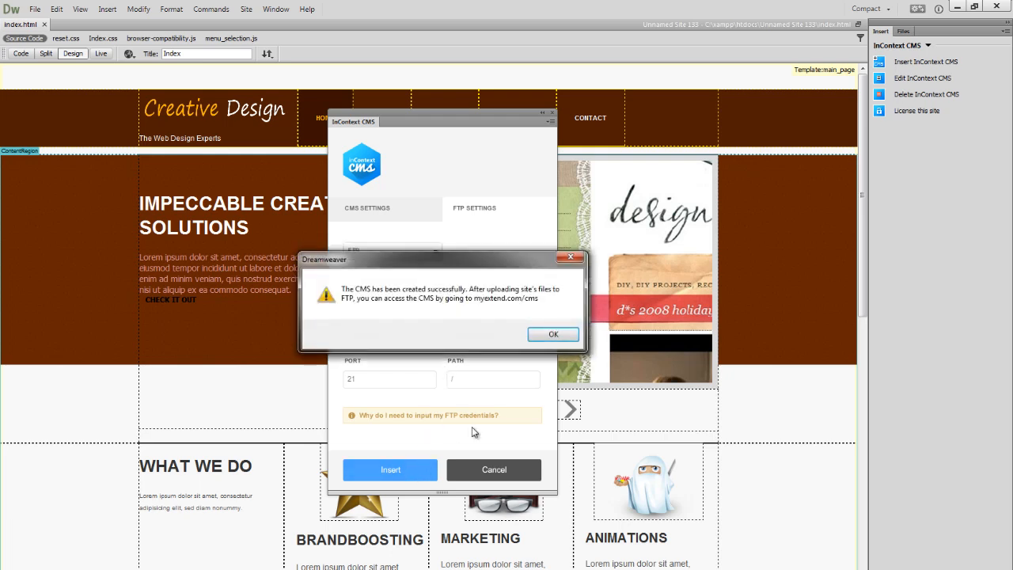
{"action": "left_click", "coordinate": [552, 333]}
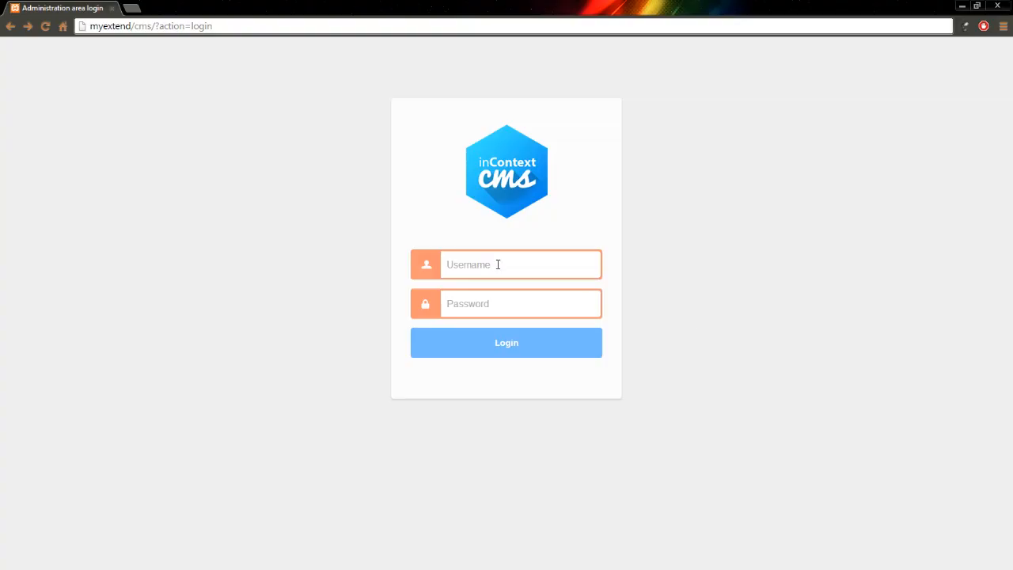
Log in to the CMS with username admin and its password
{"action": "type", "text": "a"}
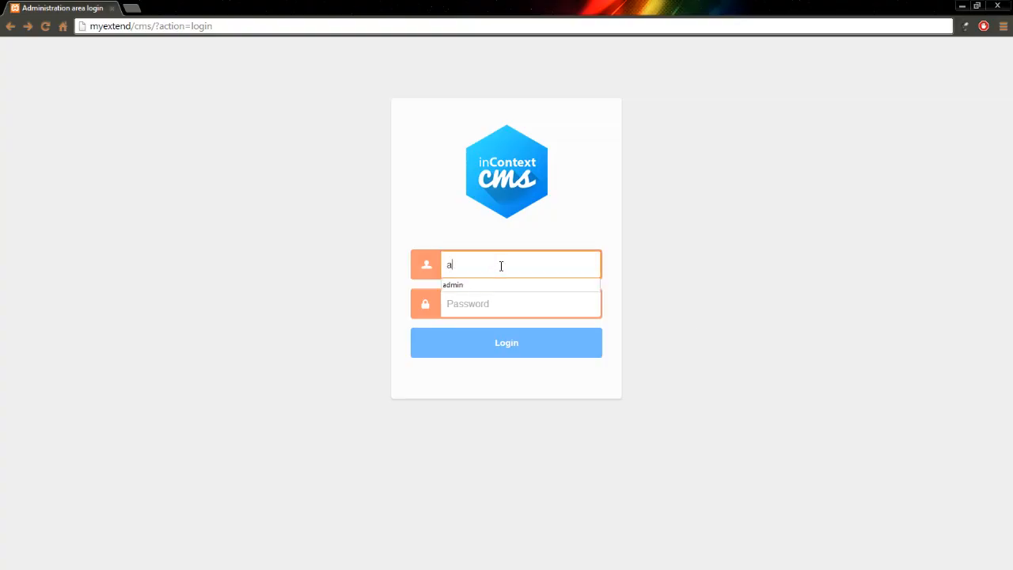
{"action": "type", "text": "dmin"}
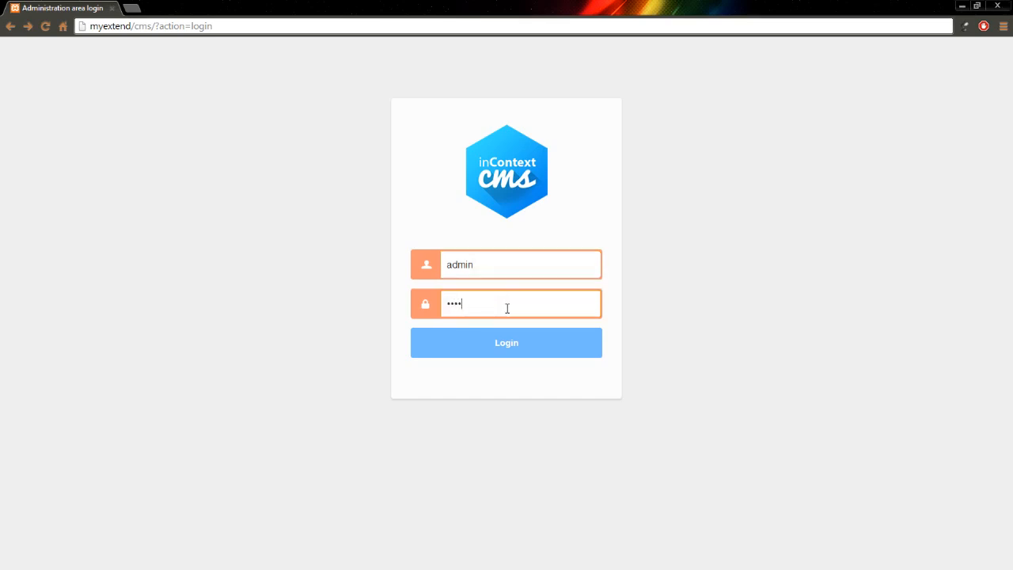
{"action": "type", "text": "••"}
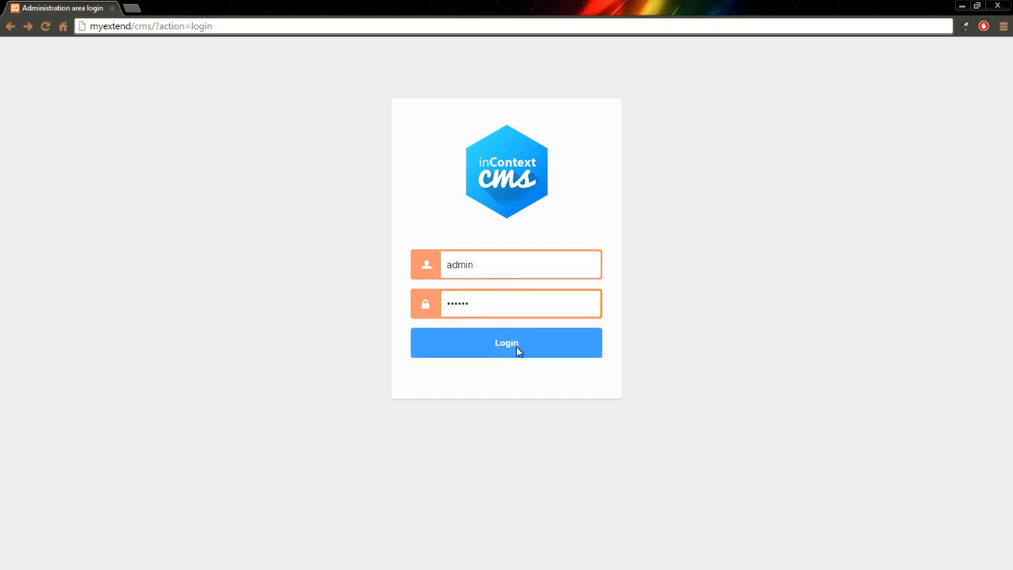
{"action": "left_click", "coordinate": [505, 342]}
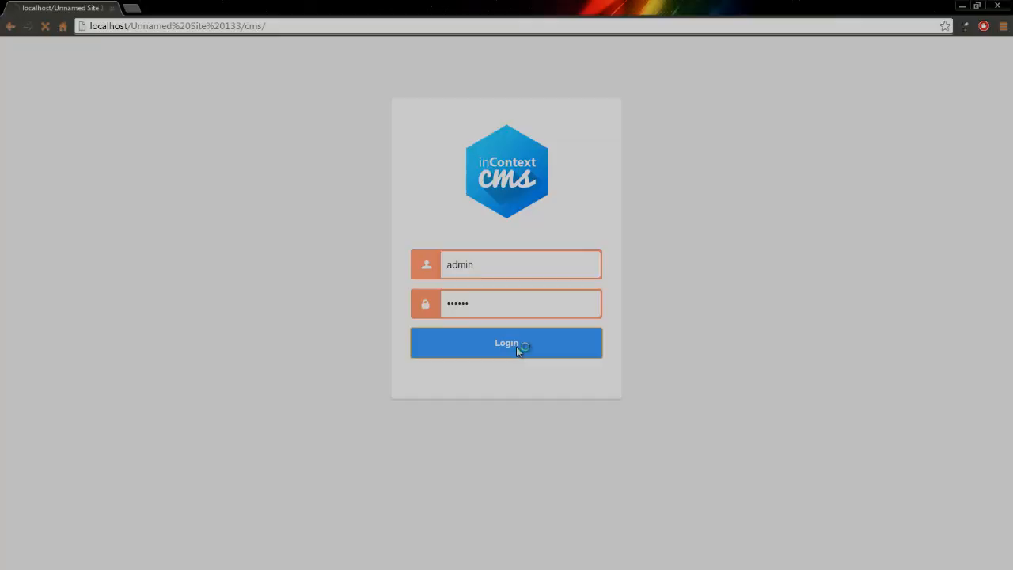
Replace the word YOUR in the hero heading with IMPECABLE
{"action": "left_click", "coordinate": [506, 343]}
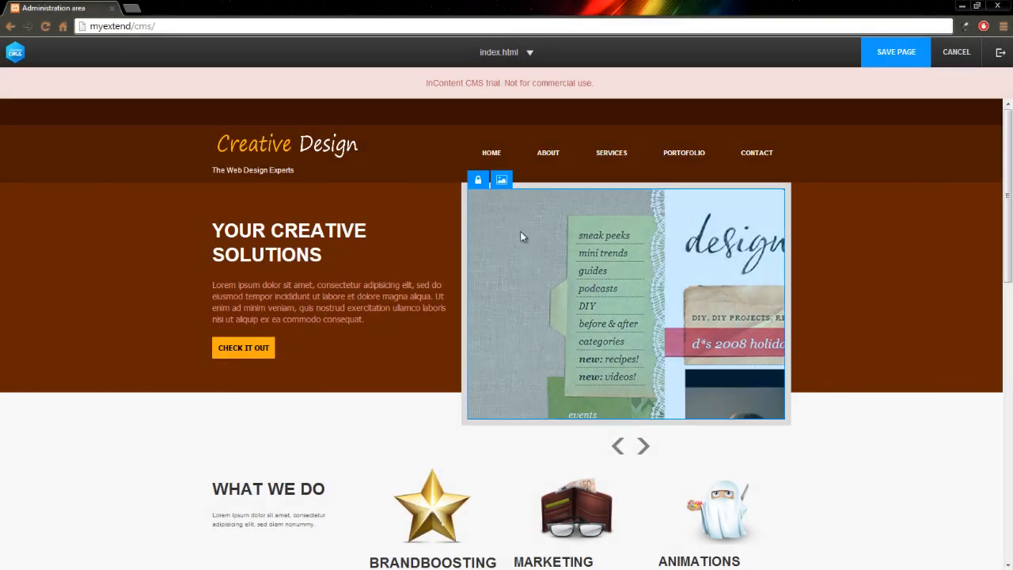
{"action": "left_click", "coordinate": [478, 180]}
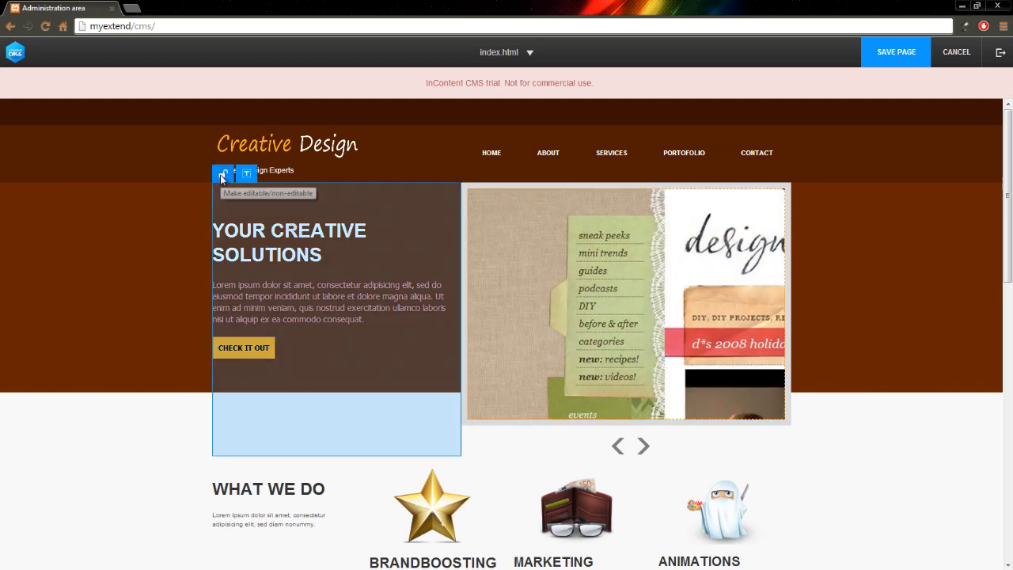
{"action": "left_click", "coordinate": [223, 173]}
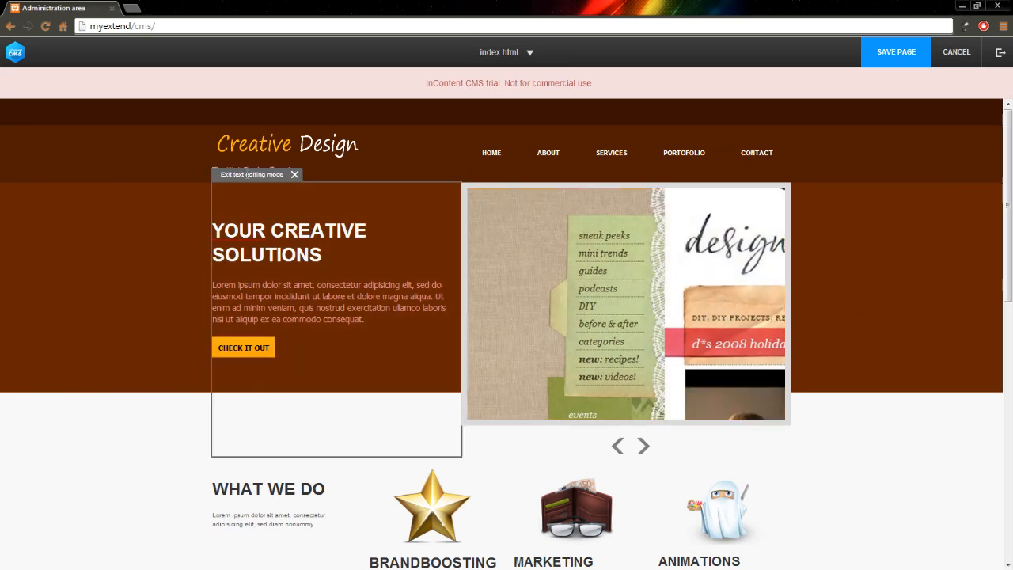
{"action": "double_click", "coordinate": [253, 230]}
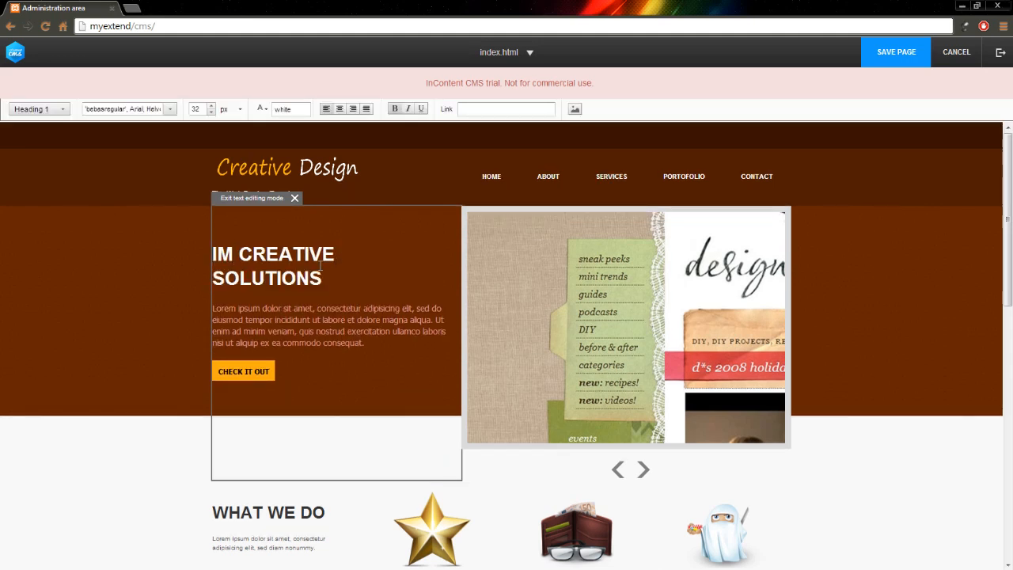
{"action": "type", "text": "IMPECABLE"}
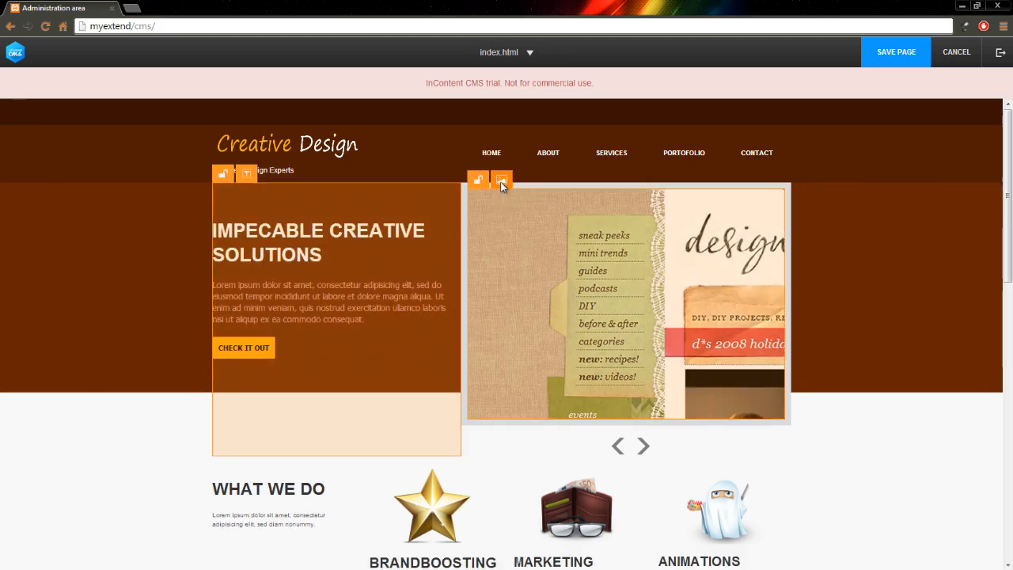
Put contact-img.jpg into the slideshow and save the page
{"action": "left_click", "coordinate": [502, 180]}
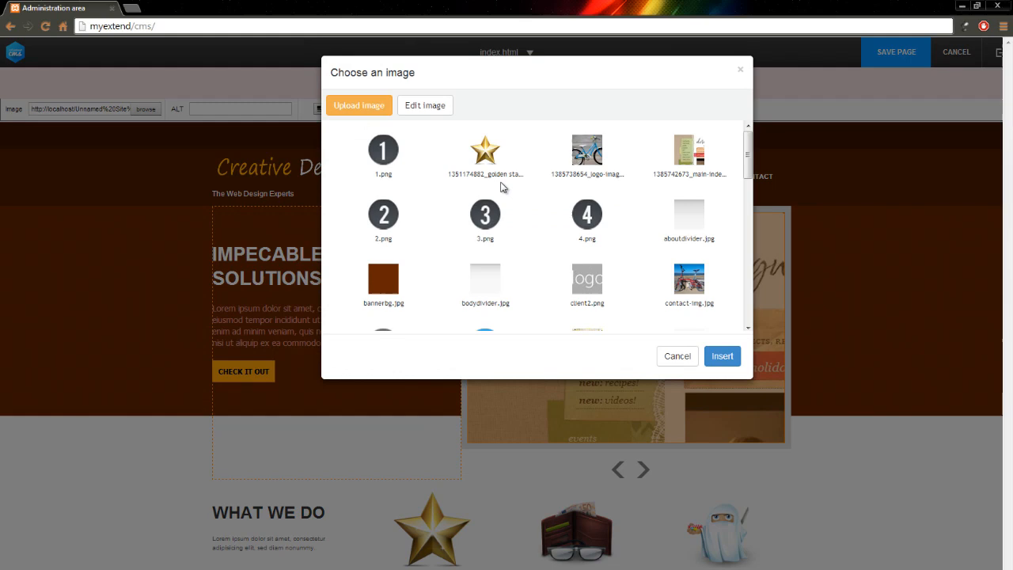
{"action": "left_click", "coordinate": [688, 283]}
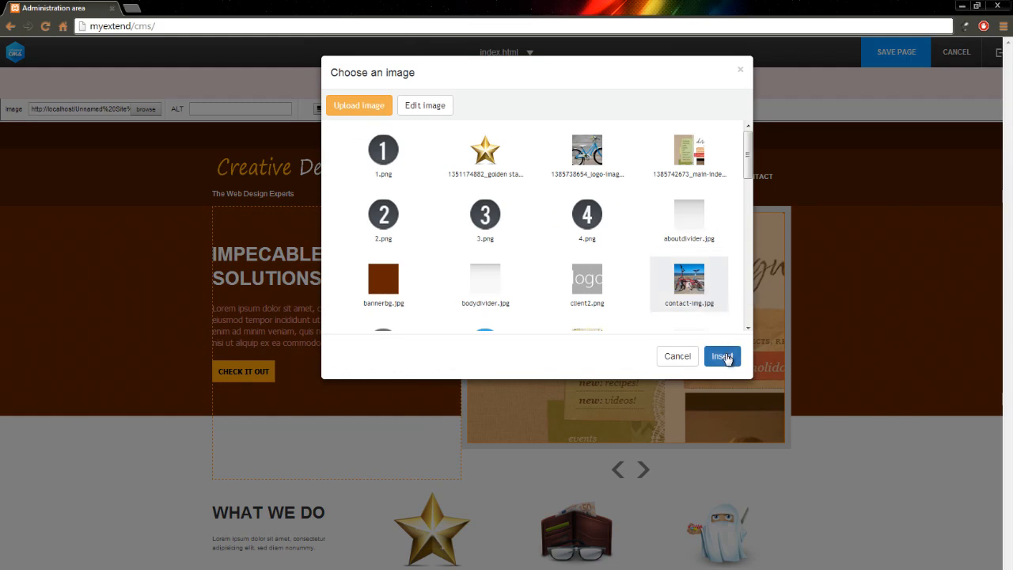
{"action": "left_click", "coordinate": [720, 356]}
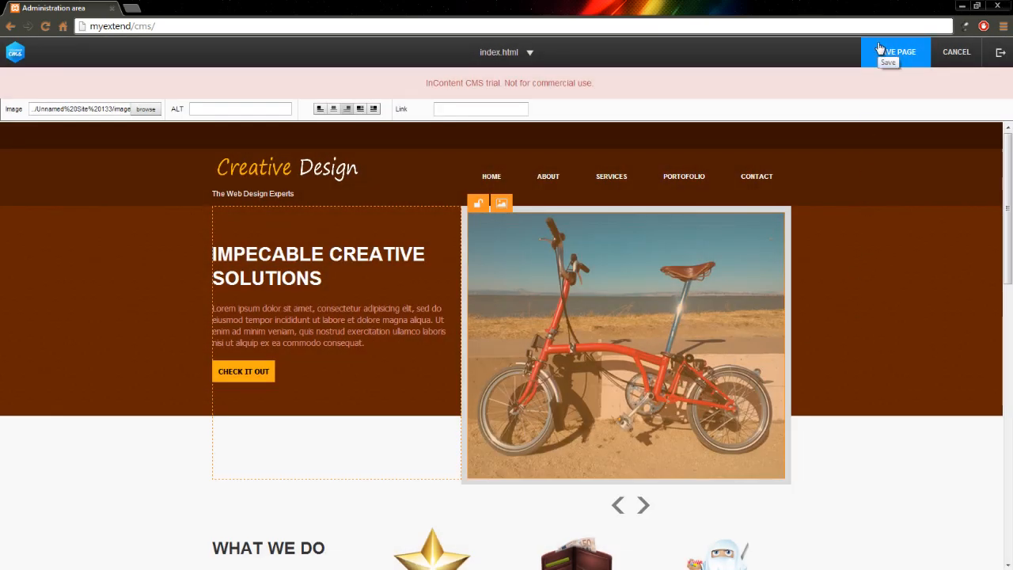
{"action": "left_click", "coordinate": [896, 51]}
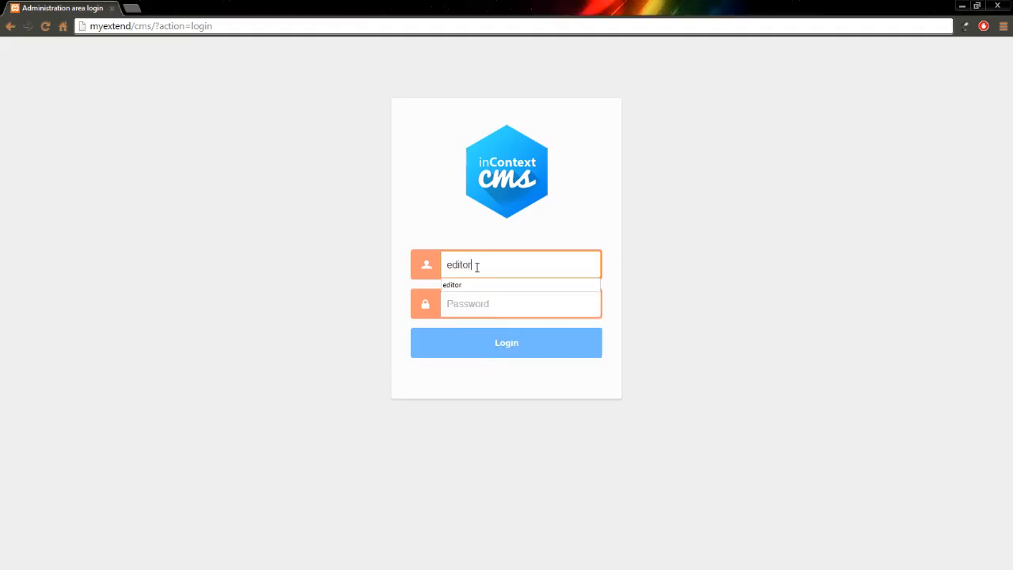
Enter the password and log back in to the CMS
{"action": "type", "text": "•••••"}
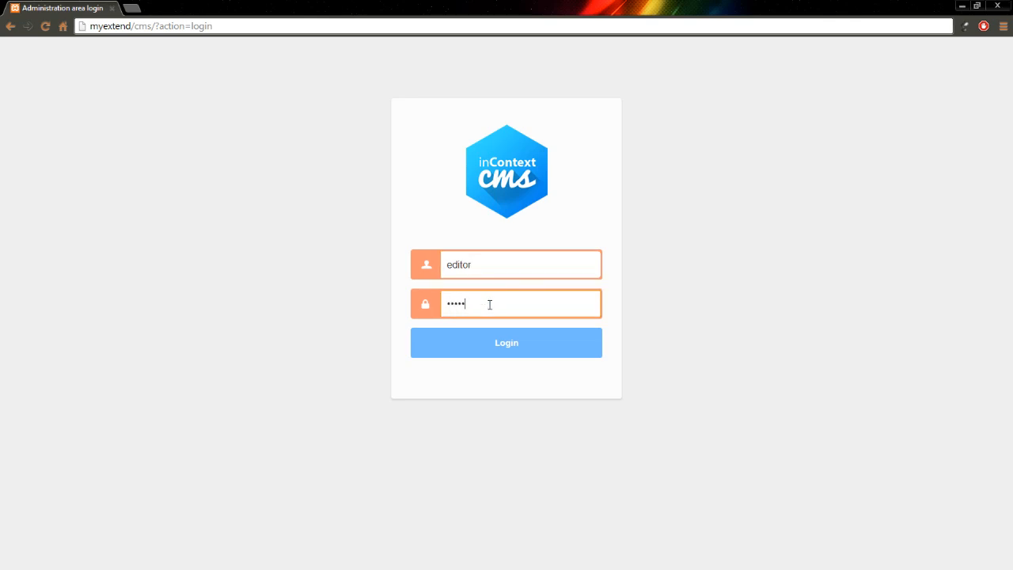
{"action": "left_click", "coordinate": [505, 342]}
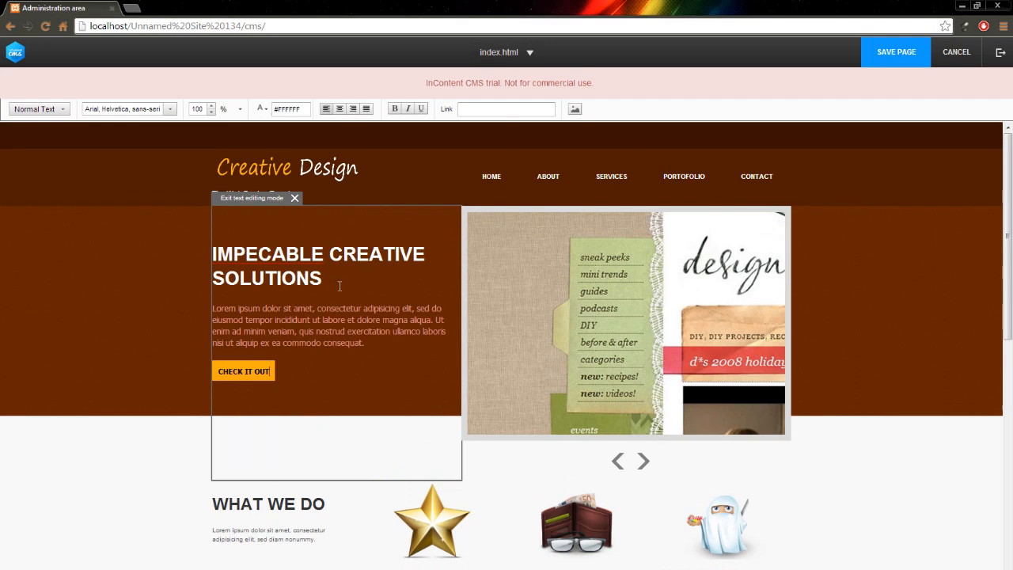
Colour the word SOLUTIONS in the hero heading orange and make it italic
{"action": "double_click", "coordinate": [267, 278]}
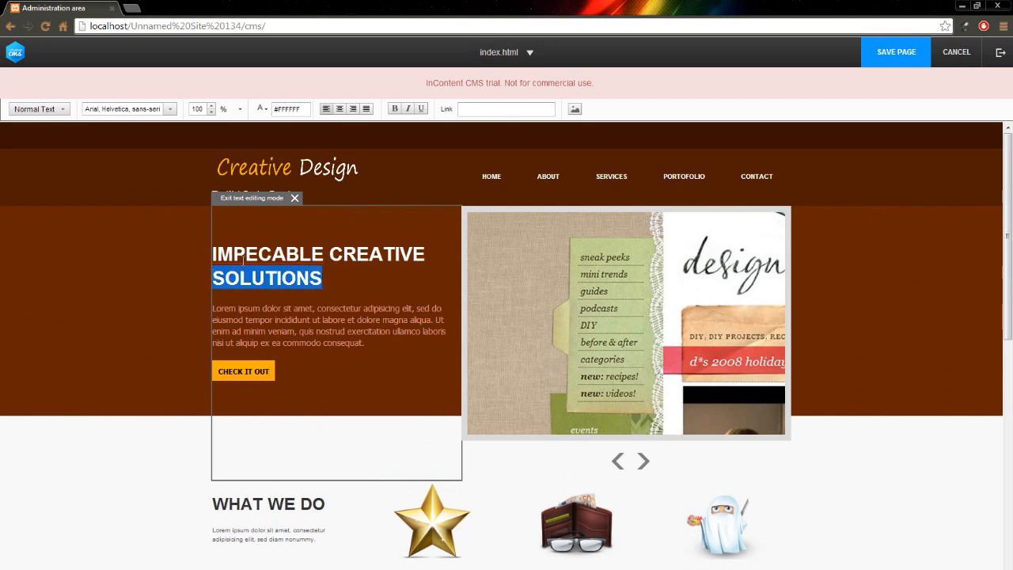
{"action": "left_click", "coordinate": [259, 108]}
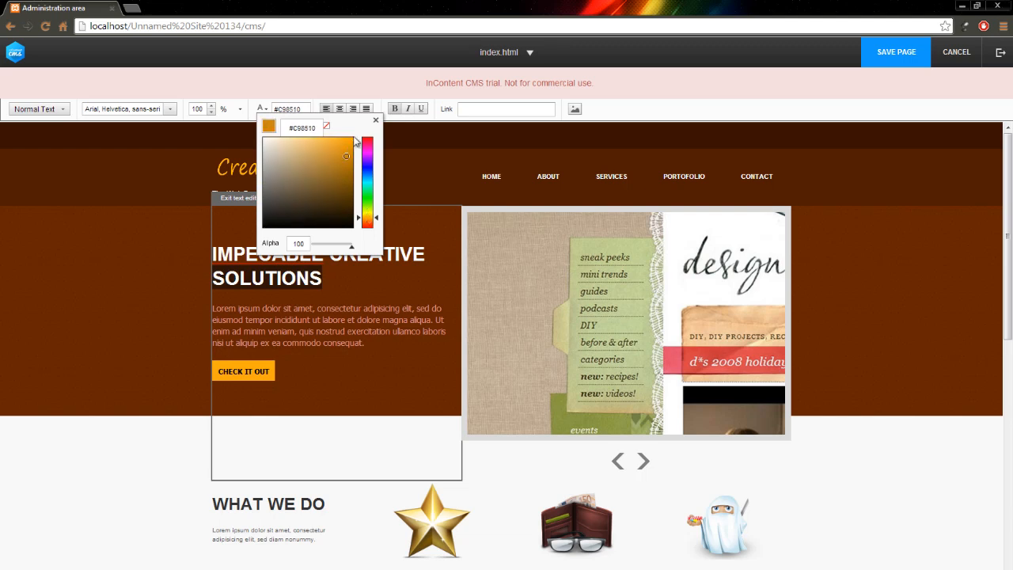
{"action": "left_click", "coordinate": [375, 119]}
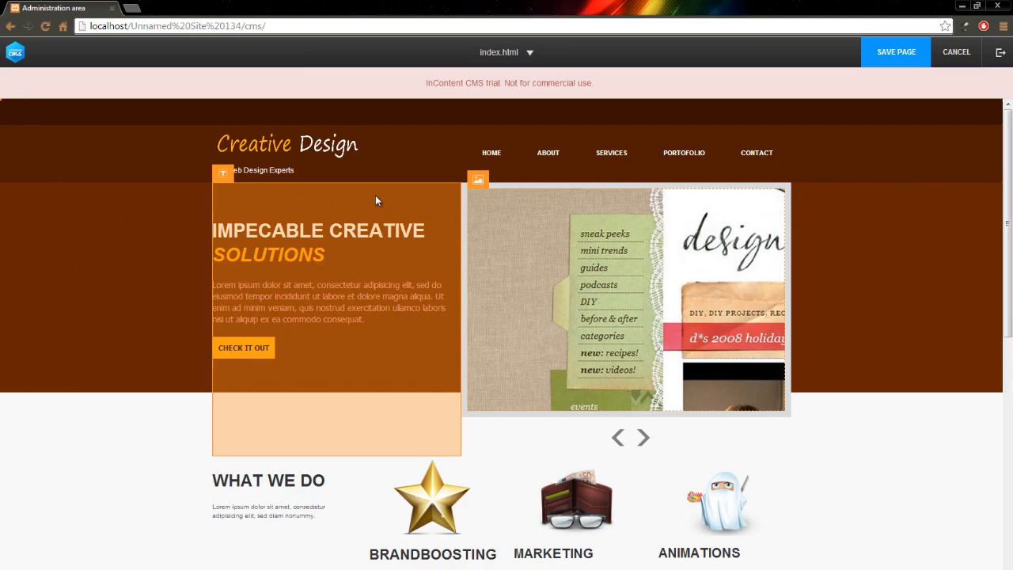
{"action": "left_click", "coordinate": [895, 52]}
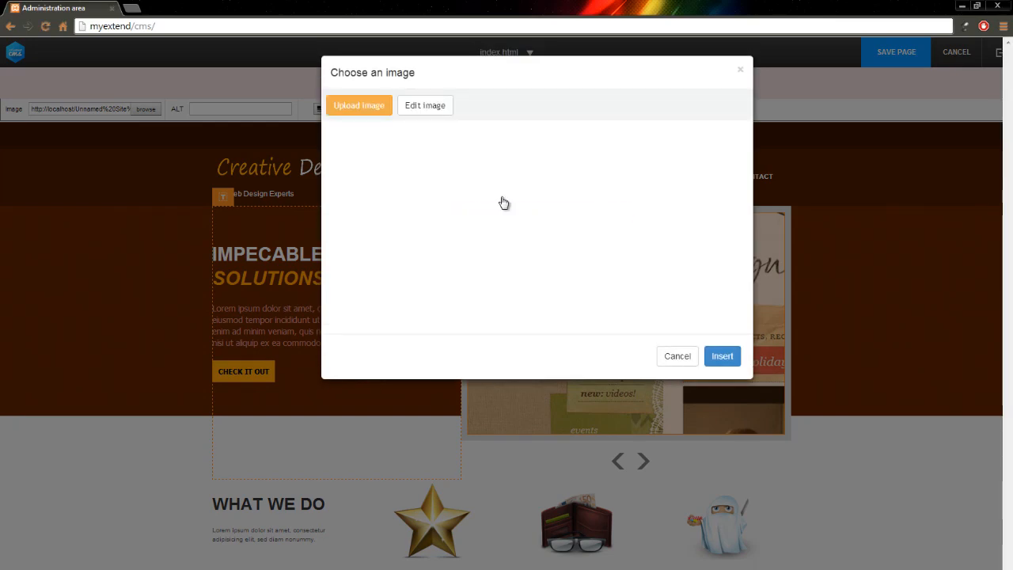
Upload 2048.jpg to the image library, keeping the existing files
{"action": "left_click", "coordinate": [358, 105]}
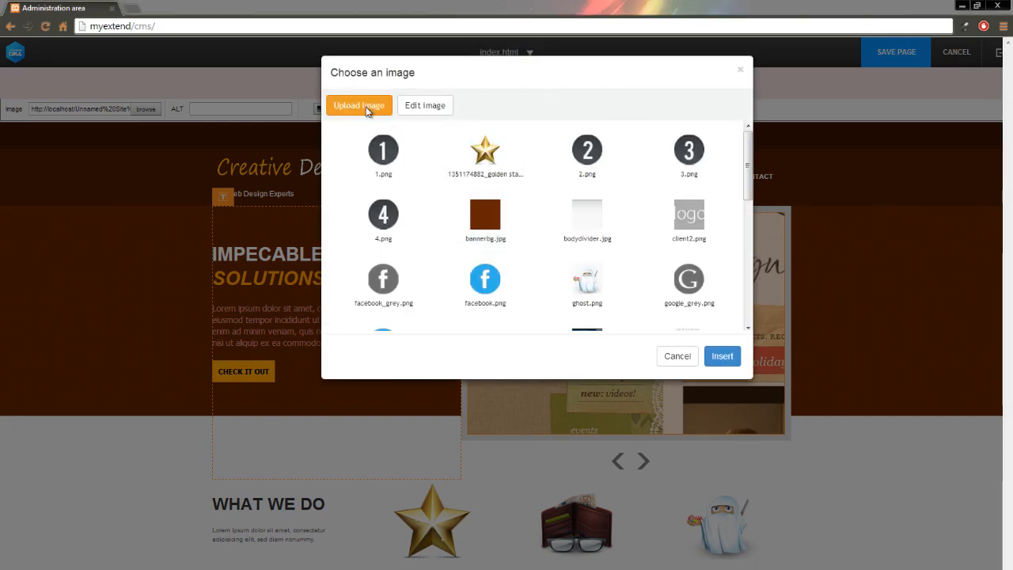
{"action": "left_click", "coordinate": [359, 105]}
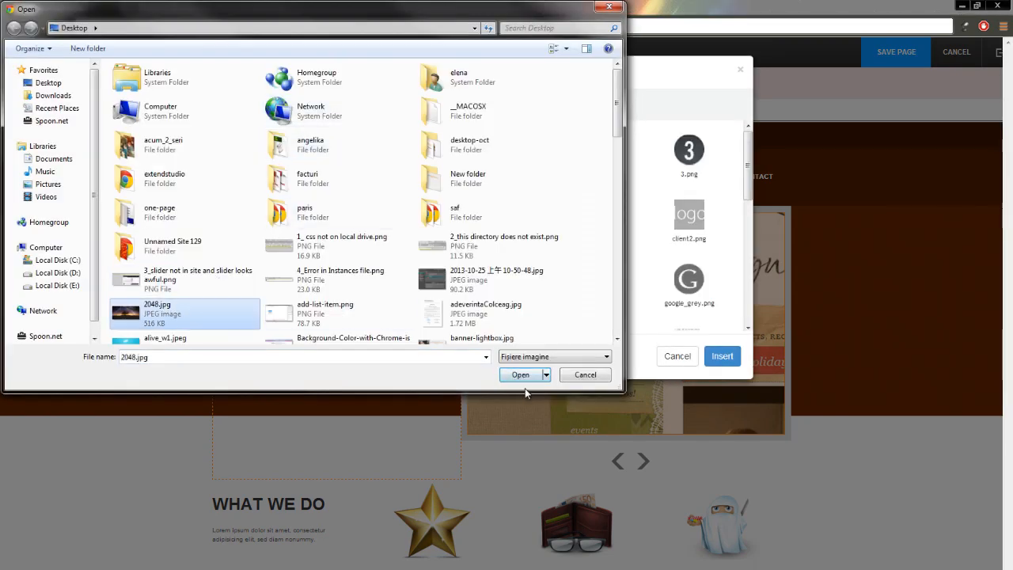
{"action": "left_click", "coordinate": [519, 374]}
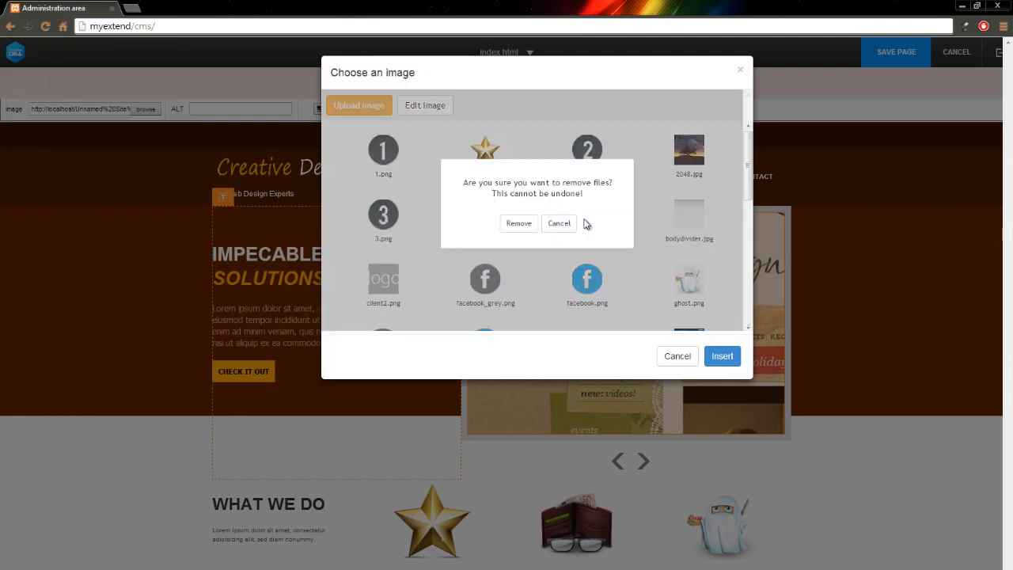
{"action": "left_click", "coordinate": [559, 222]}
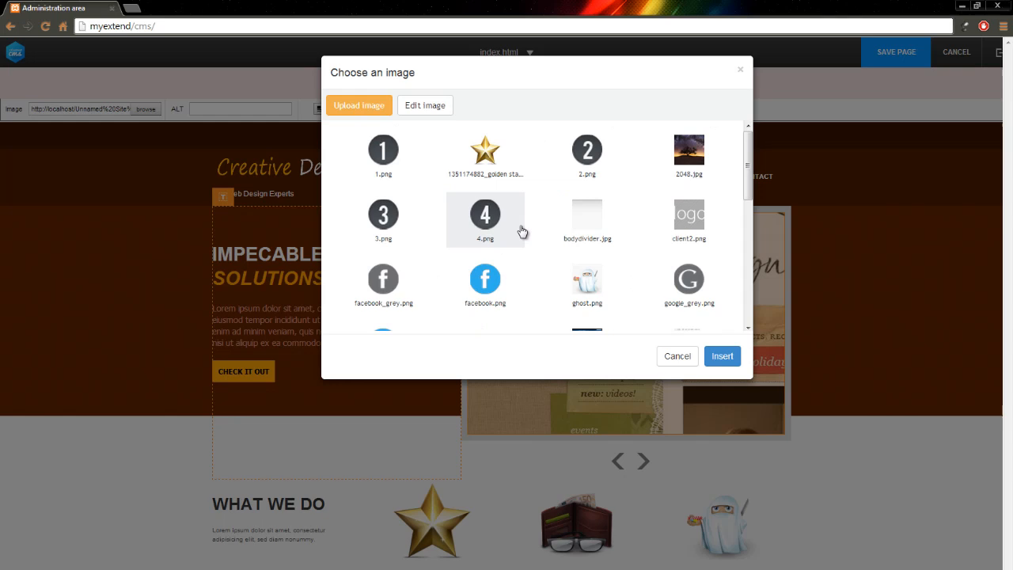
Insert portfolio-img4.jpg into the slideshow and reopen the image library
{"action": "scroll", "scroll_direction": "down", "scroll_amount": 3}
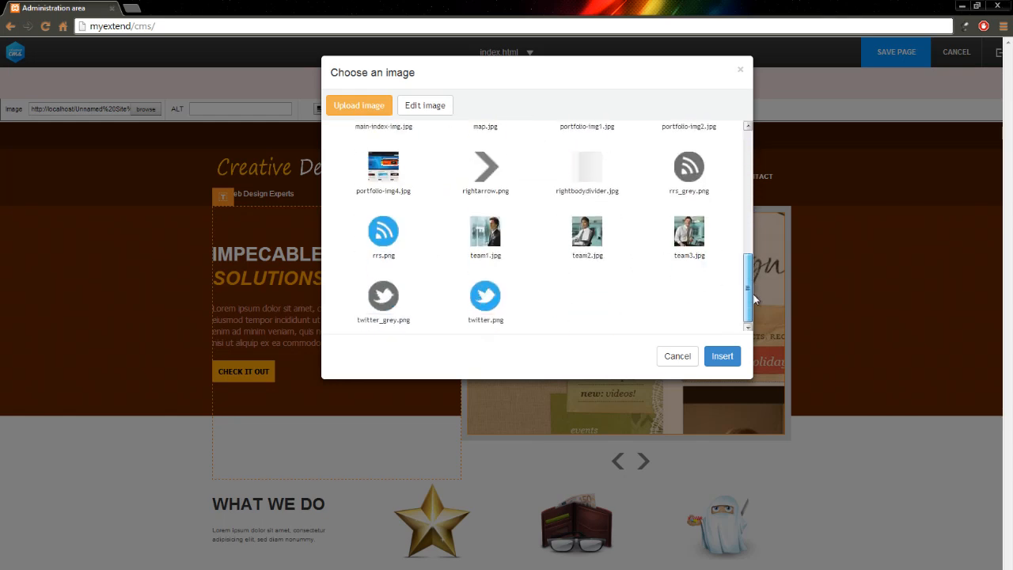
{"action": "left_click", "coordinate": [383, 166]}
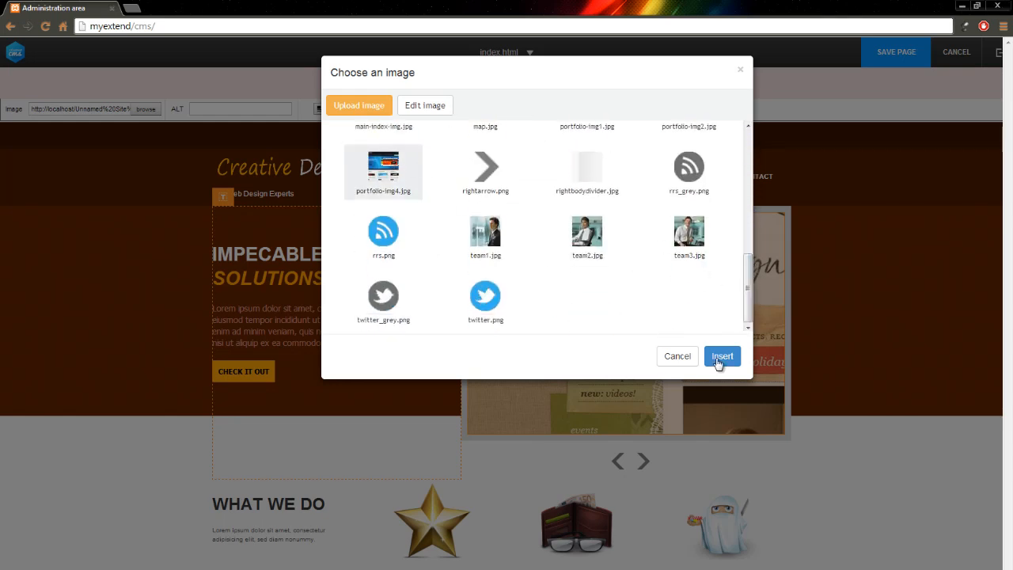
{"action": "left_click", "coordinate": [720, 355]}
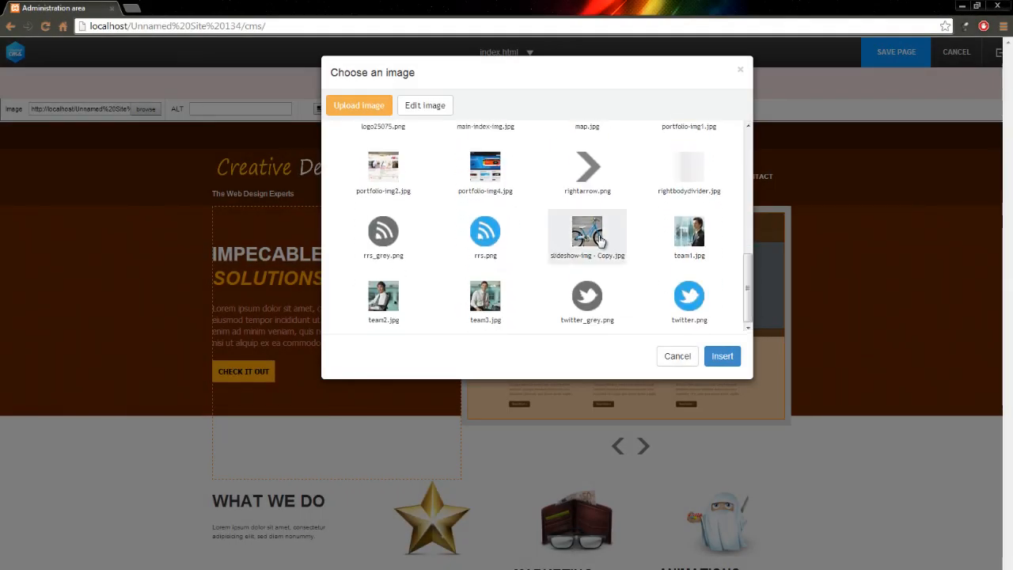
{"action": "left_click", "coordinate": [425, 105]}
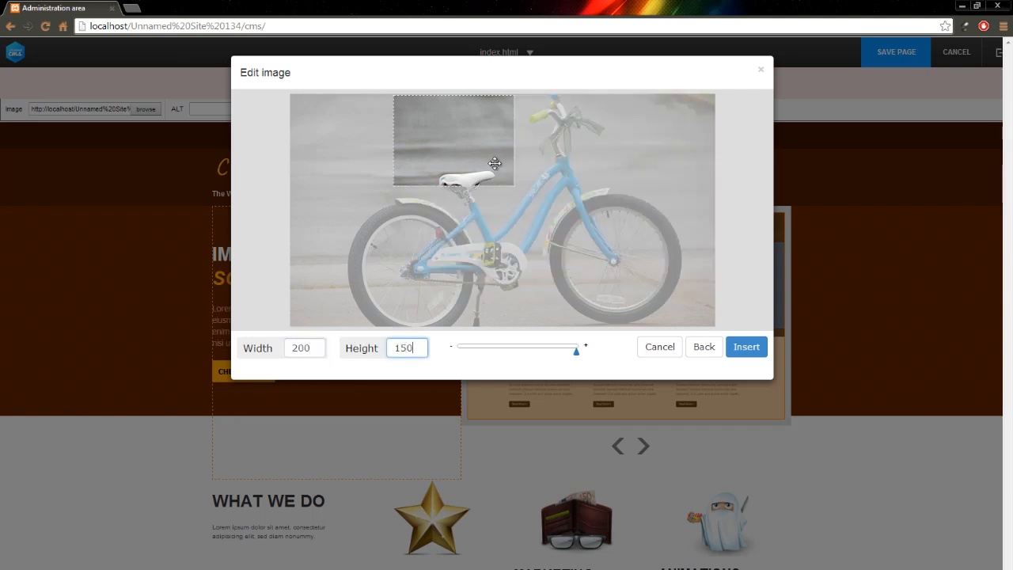
Insert the 200 by 150 cropped bicycle photo into the slideshow
{"action": "left_click", "coordinate": [745, 347]}
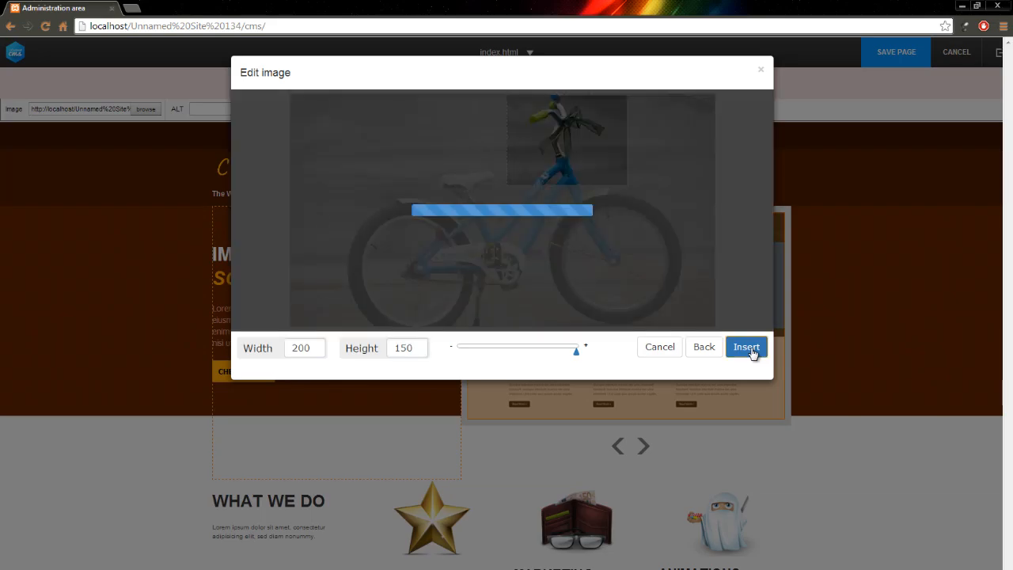